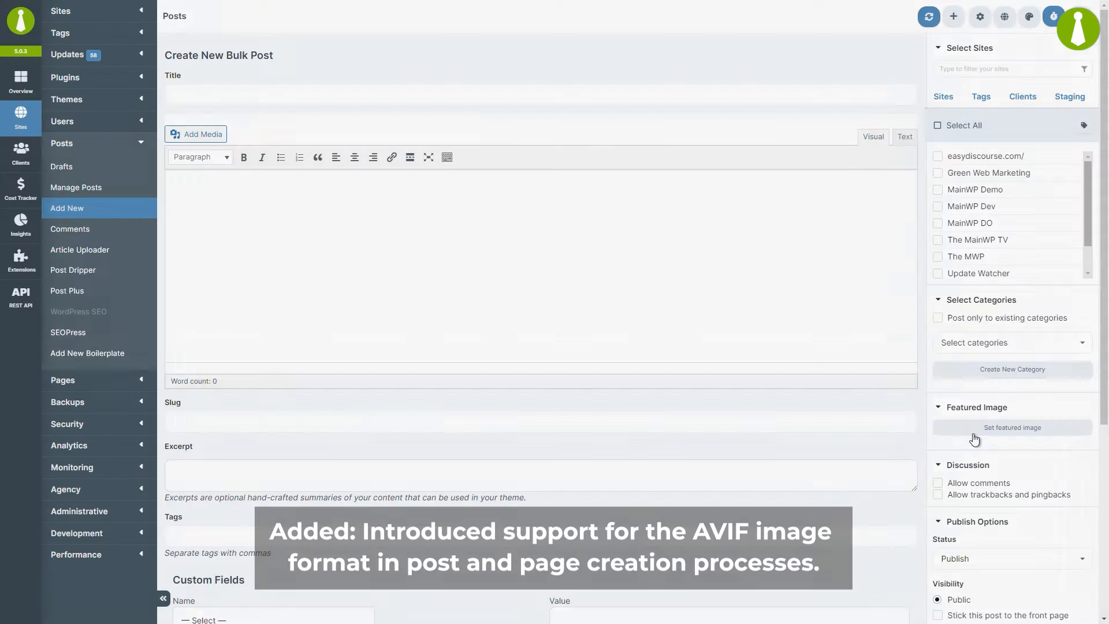
# Step: Make the white fox statue AVIF image the new bulk post's featured image
pyautogui.click(1012, 427)
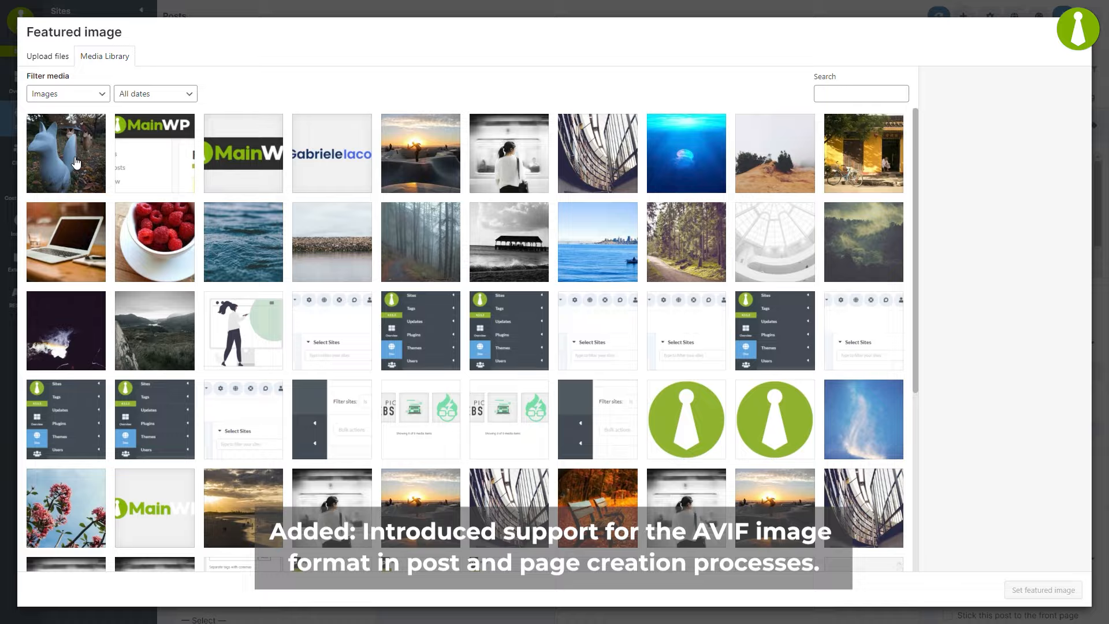
pyautogui.click(66, 152)
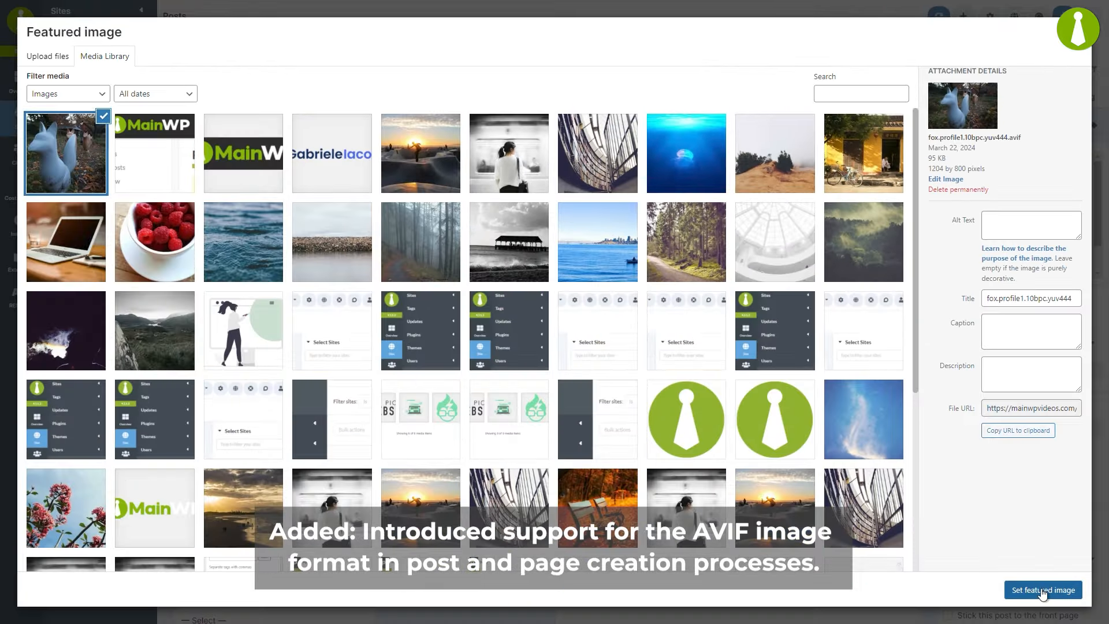
pyautogui.click(1043, 590)
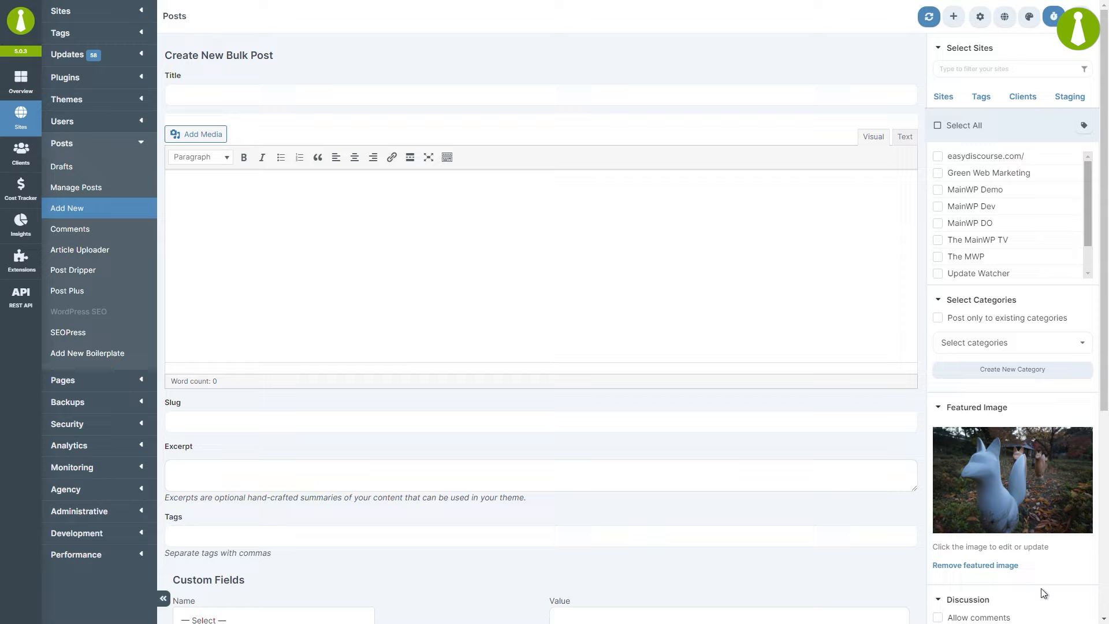
pyautogui.click(76, 363)
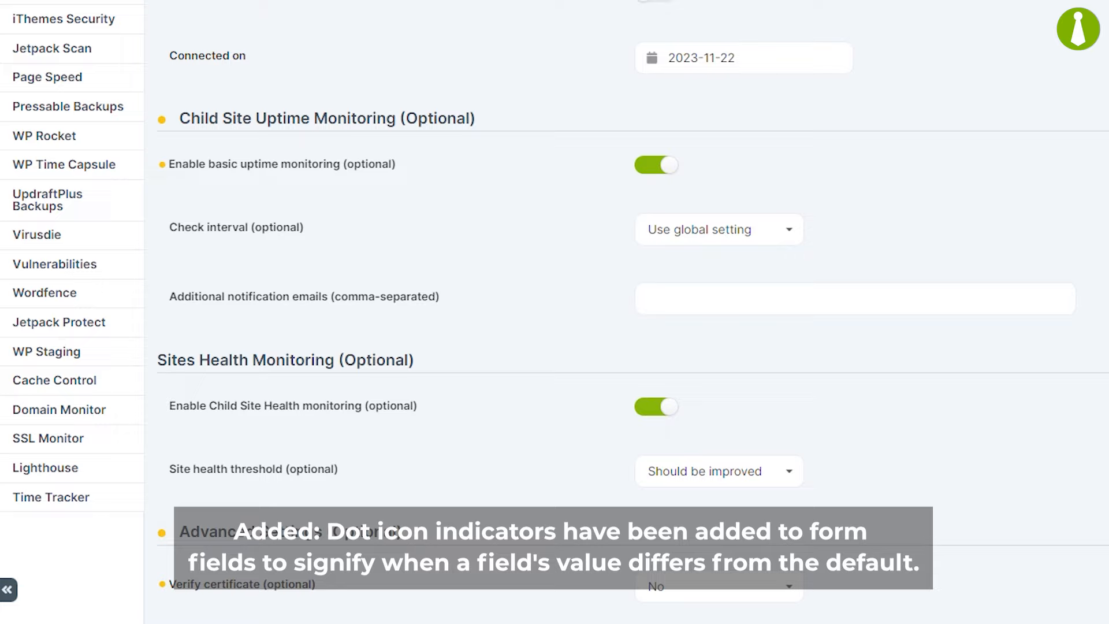
# Step: Scroll the Edit Site page past the dot indicators and open the site icon colour picker
pyautogui.scroll(-3)
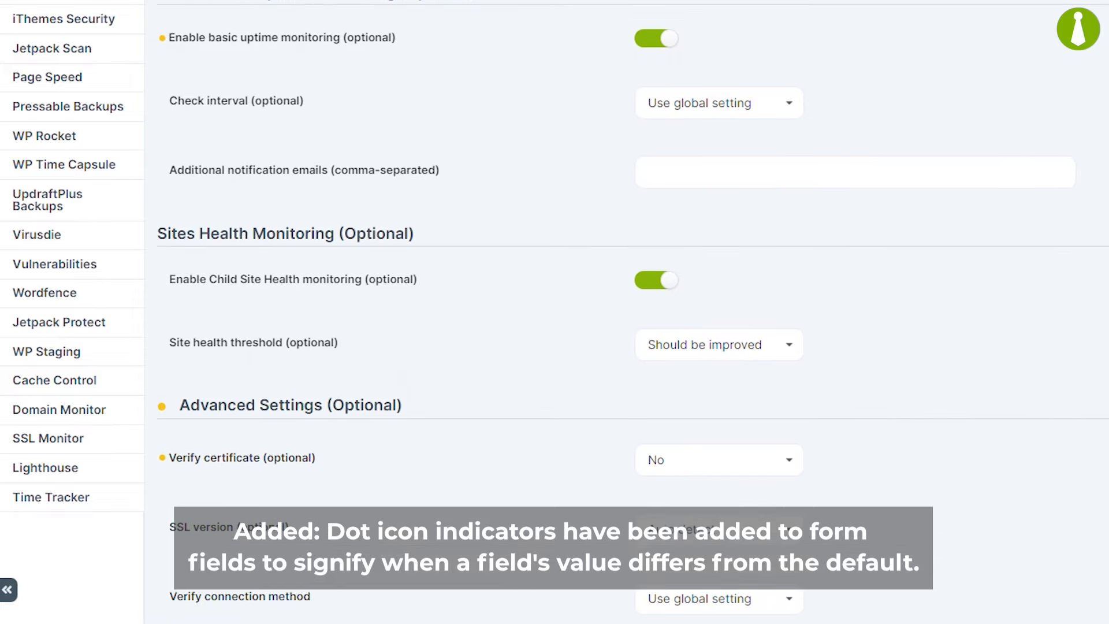
pyautogui.scroll(-3)
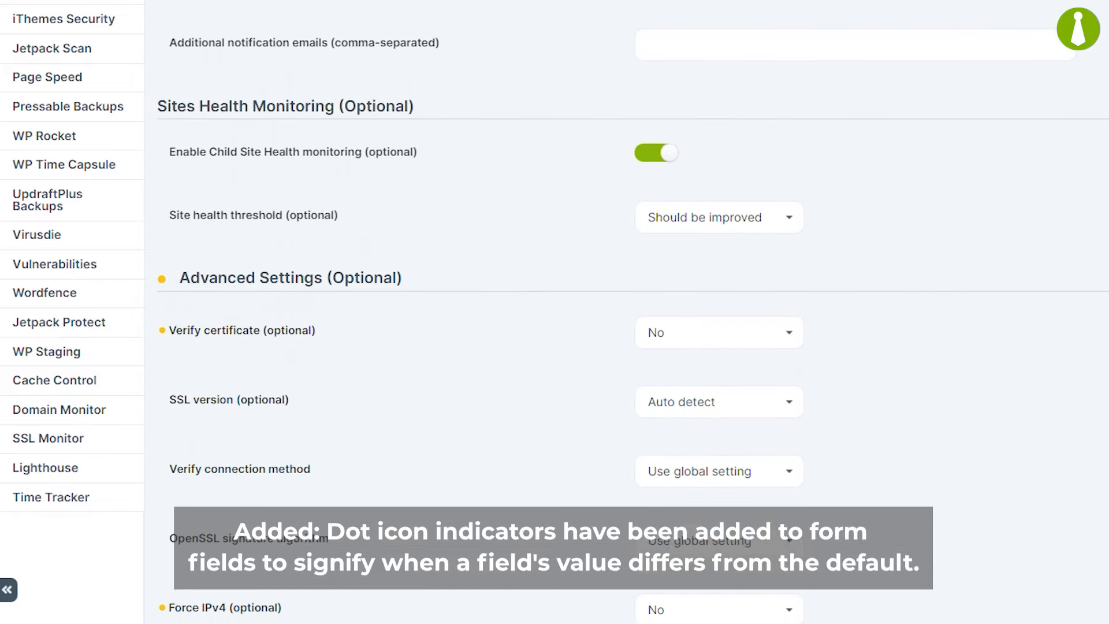
pyautogui.scroll(-3)
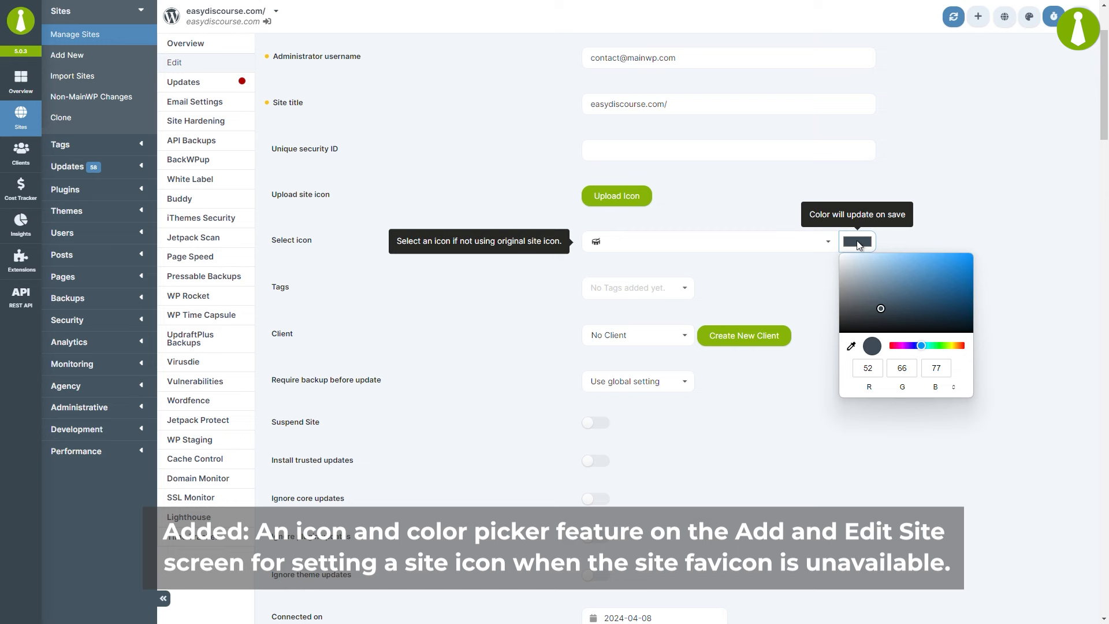
pyautogui.click(1046, 256)
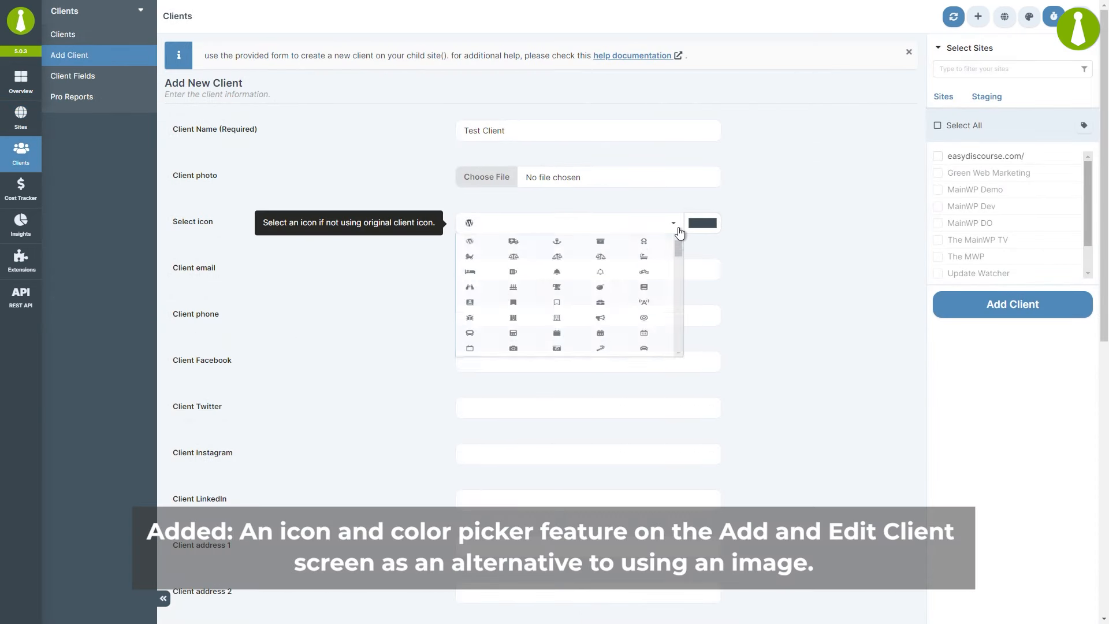
# Step: Give Test Client a dark red ribbon icon and add the client
pyautogui.click(701, 223)
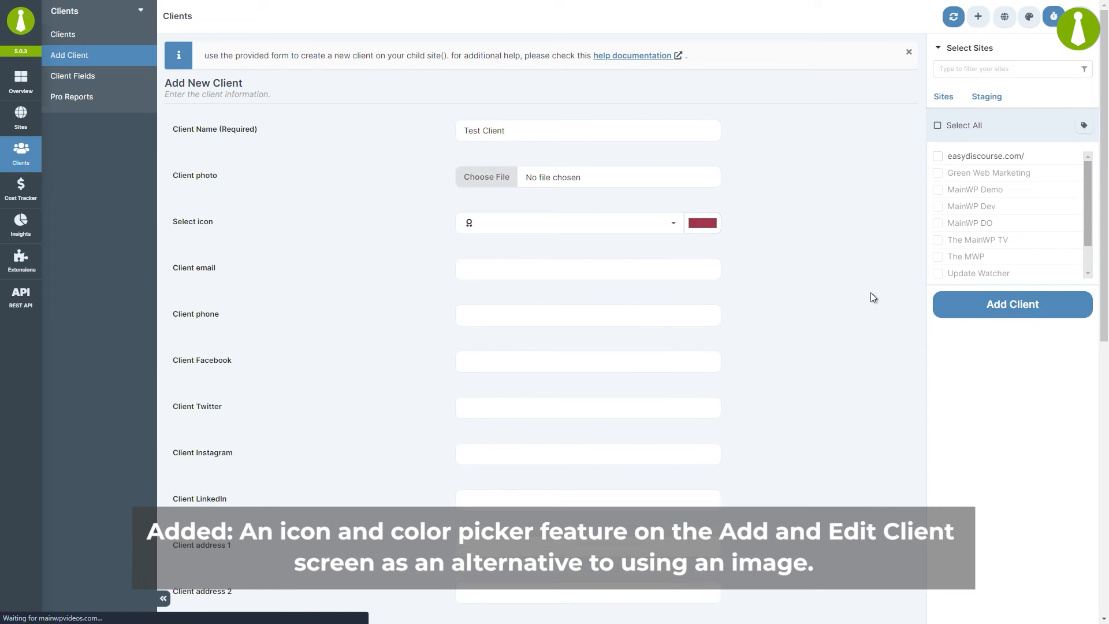
pyautogui.click(1011, 304)
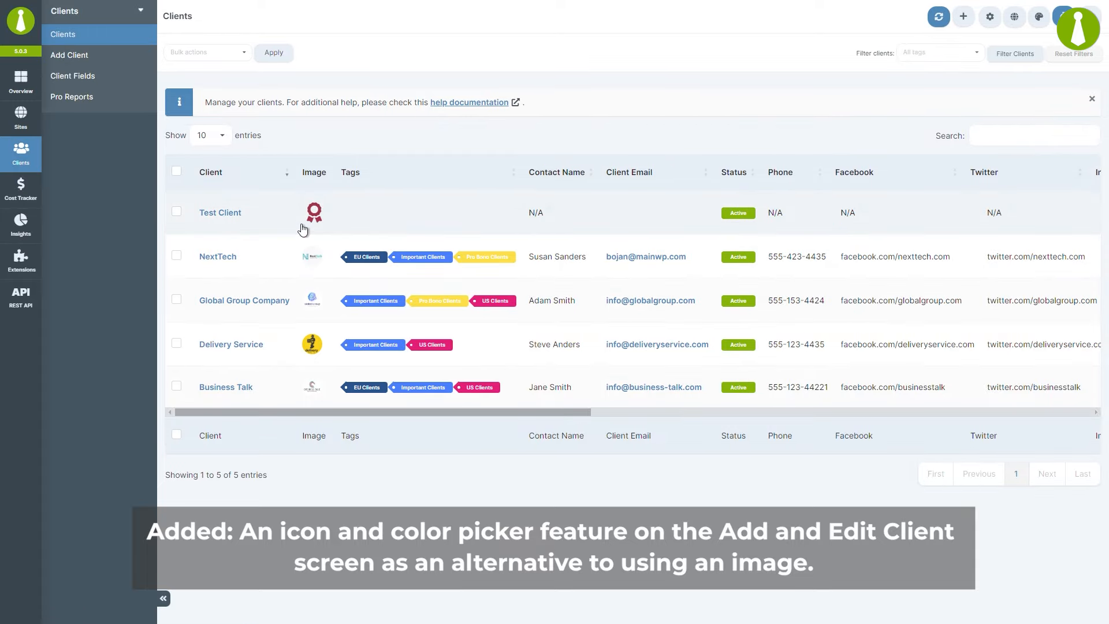
# Step: Save the Important Clients Insights filters as a segment named IS1
pyautogui.click(21, 225)
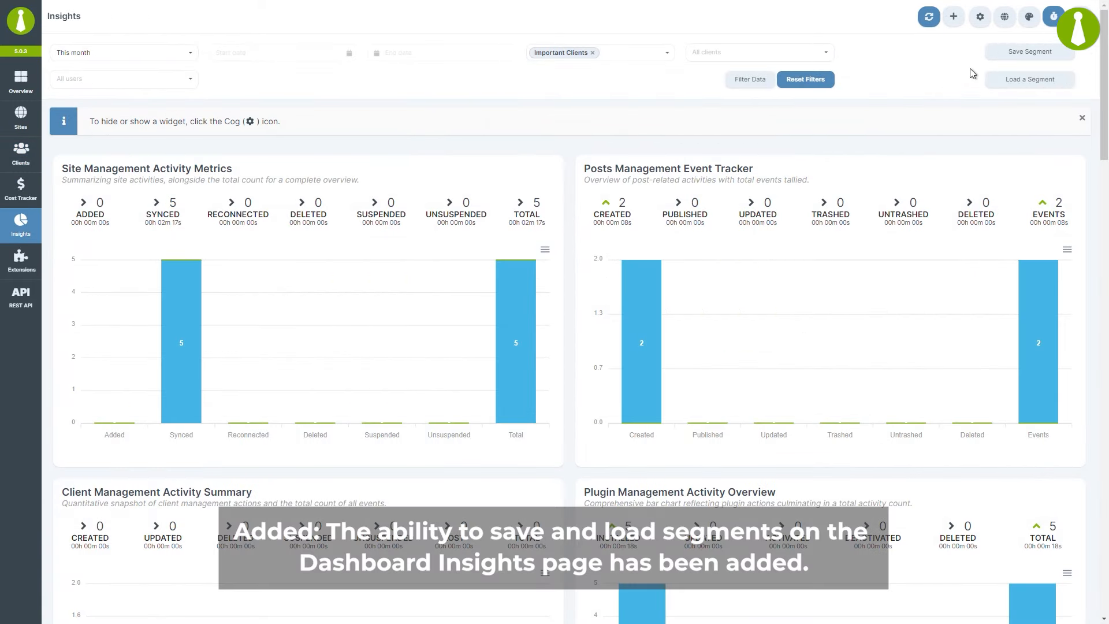
pyautogui.click(1028, 51)
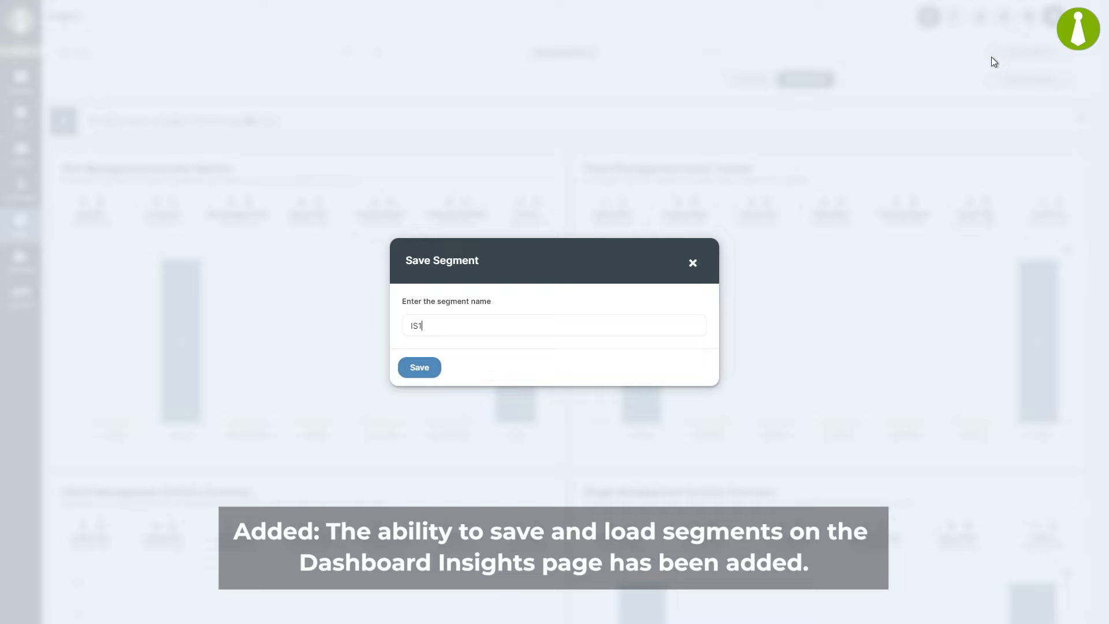
pyautogui.click(419, 368)
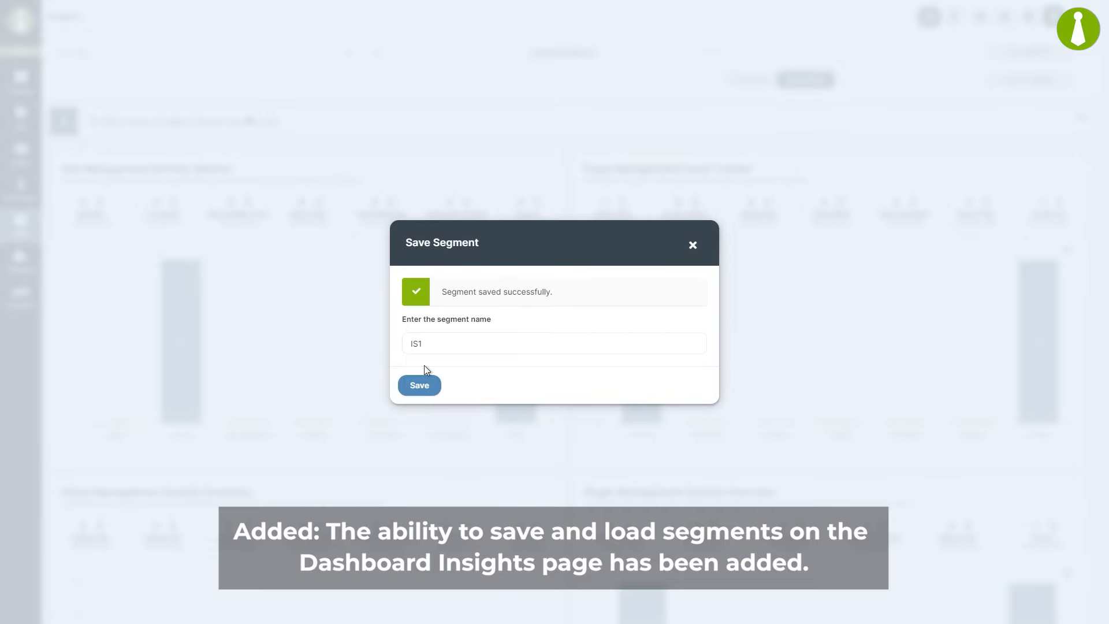
pyautogui.click(692, 245)
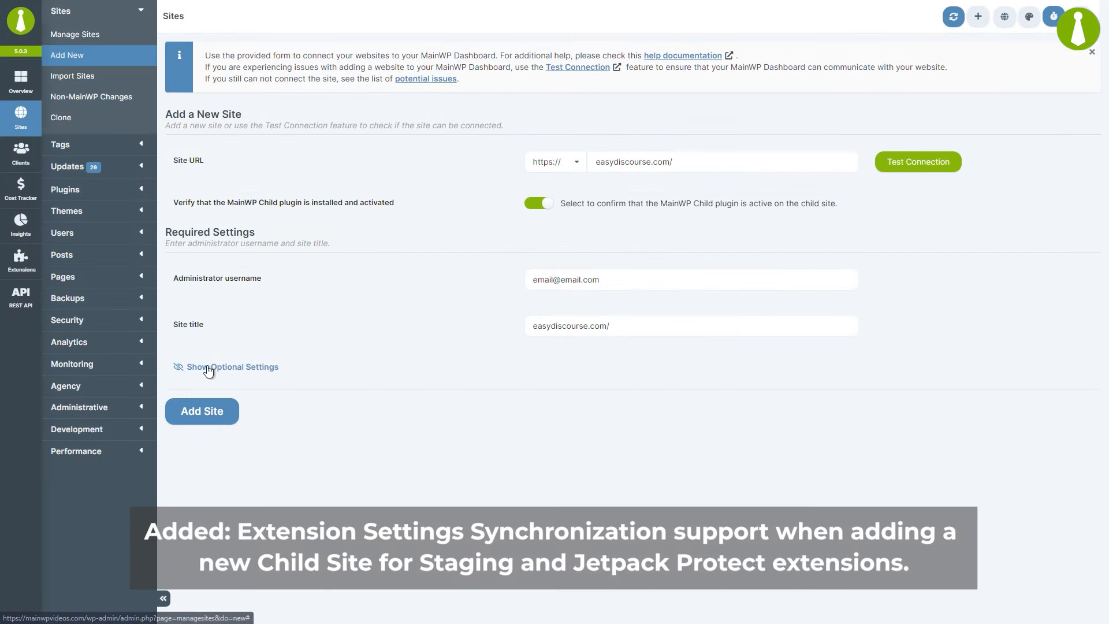
# Step: Reveal and scroll through the optional settings for easydiscourse.com, including icon, tags and client
pyautogui.click(232, 366)
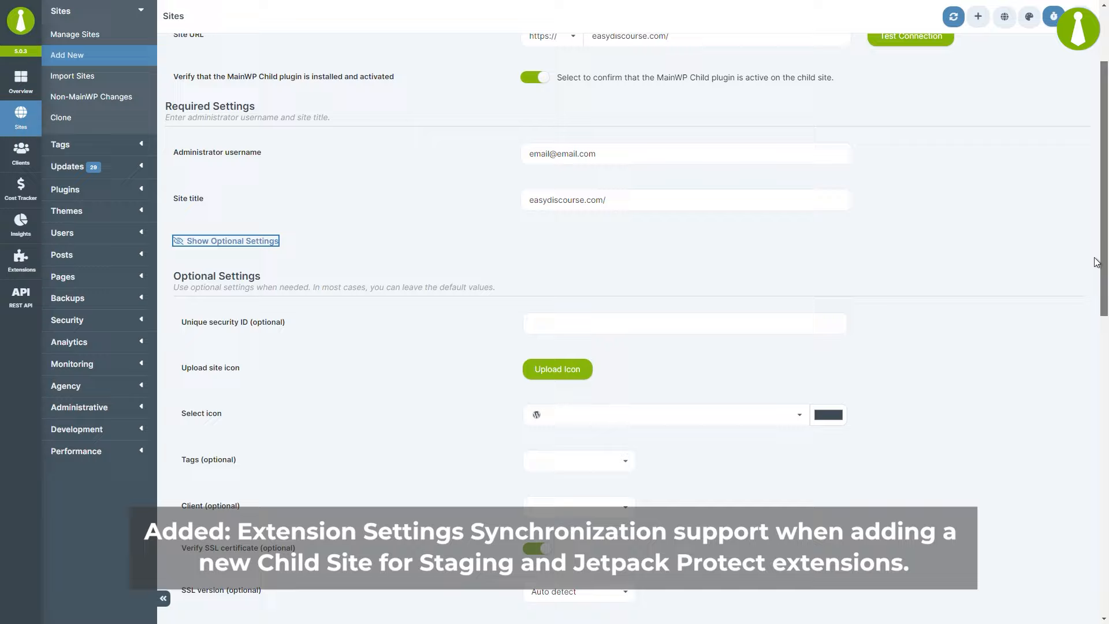
pyautogui.scroll(-3)
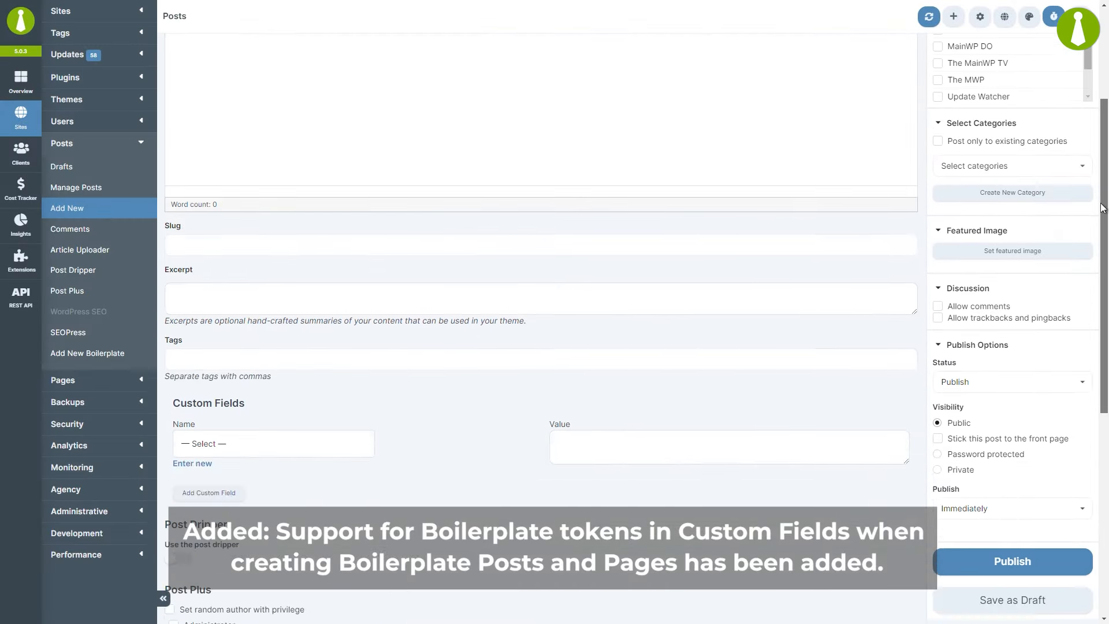
# Step: Select cf1 from the existing names as the bulk post's custom field name
pyautogui.click(272, 254)
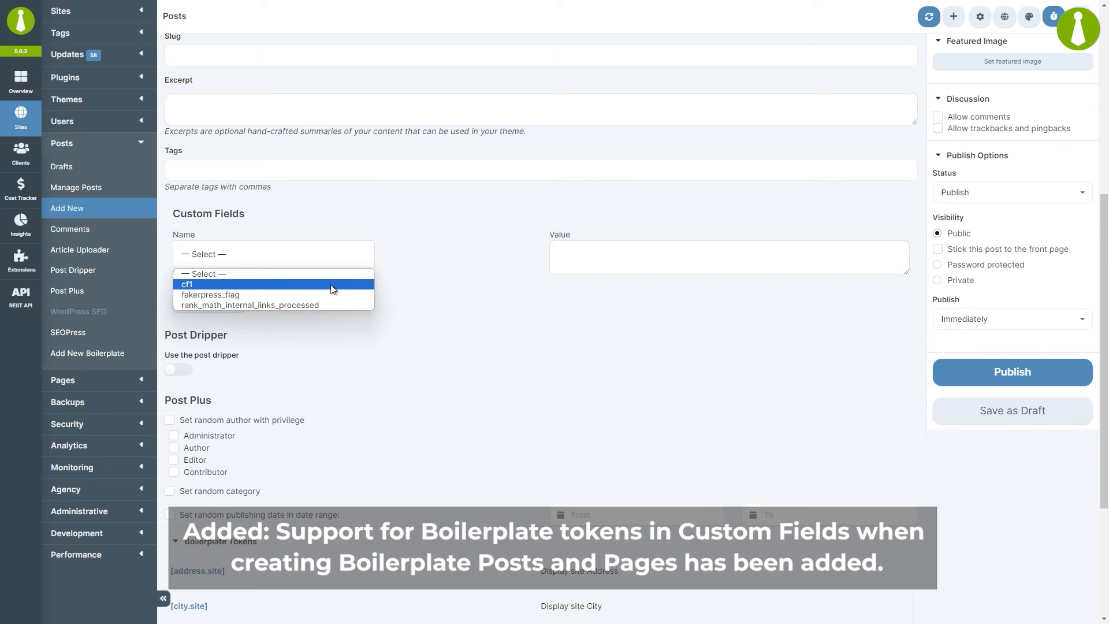
pyautogui.click(187, 284)
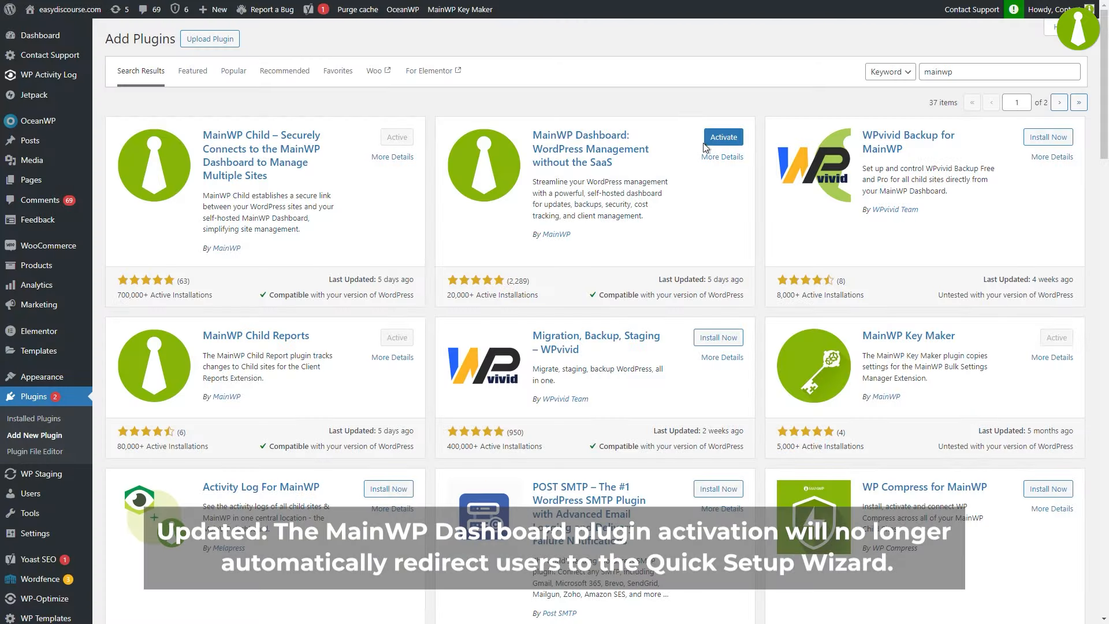
# Step: Activate the MainWP Dashboard plugin from the mainwp search results
pyautogui.click(723, 137)
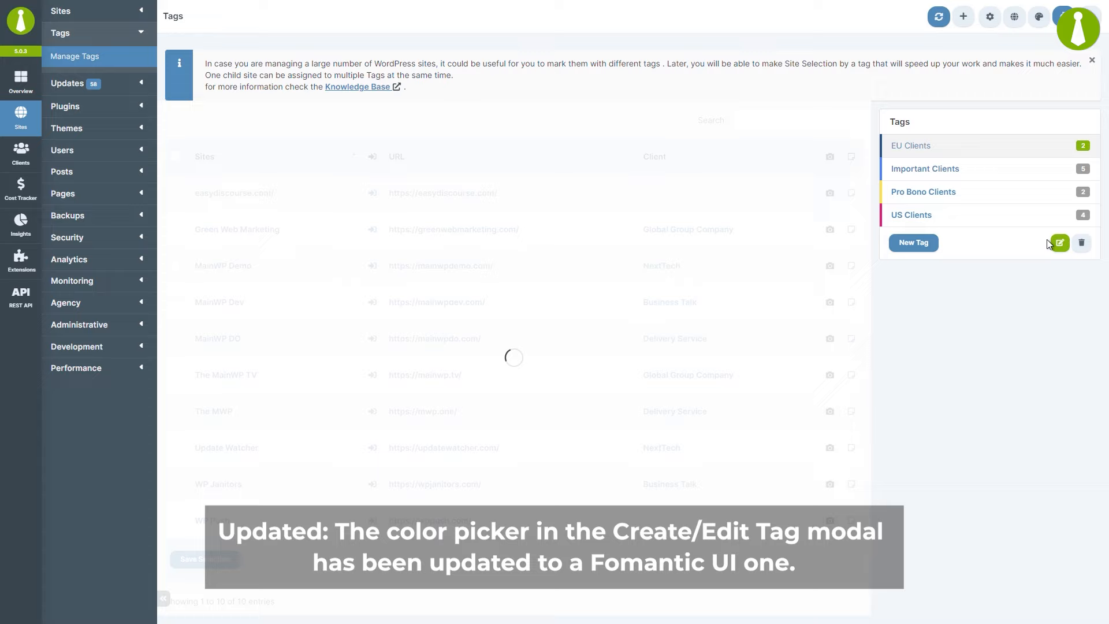
# Step: Dismiss the five checked easydiscourse.com plugin changes via the Dismiss bulk action and confirm
pyautogui.click(1060, 243)
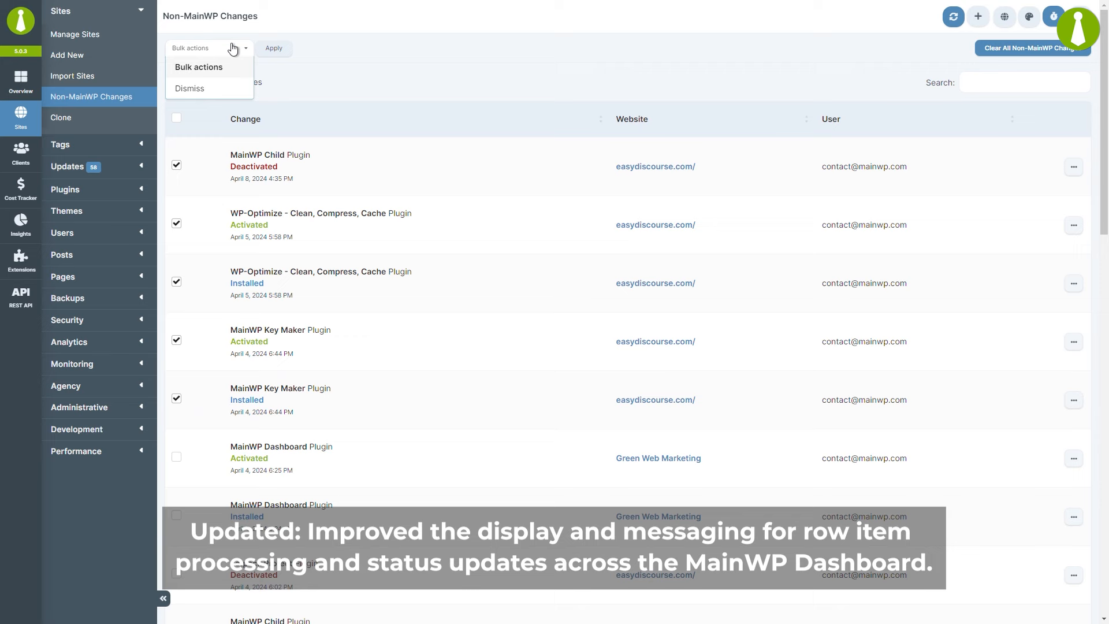
pyautogui.click(190, 88)
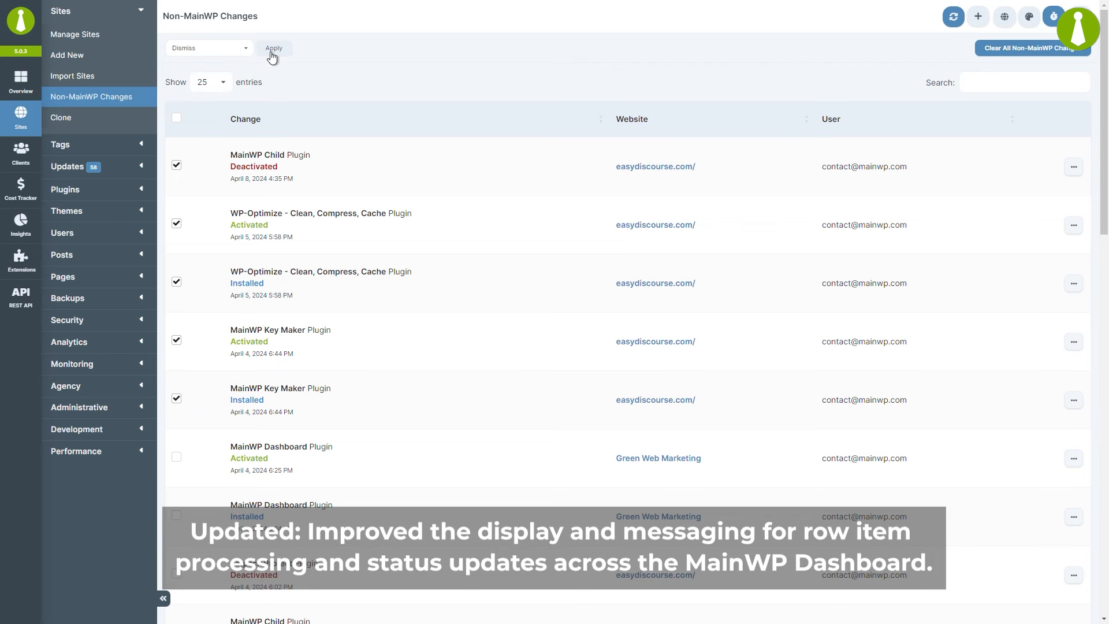
pyautogui.click(273, 48)
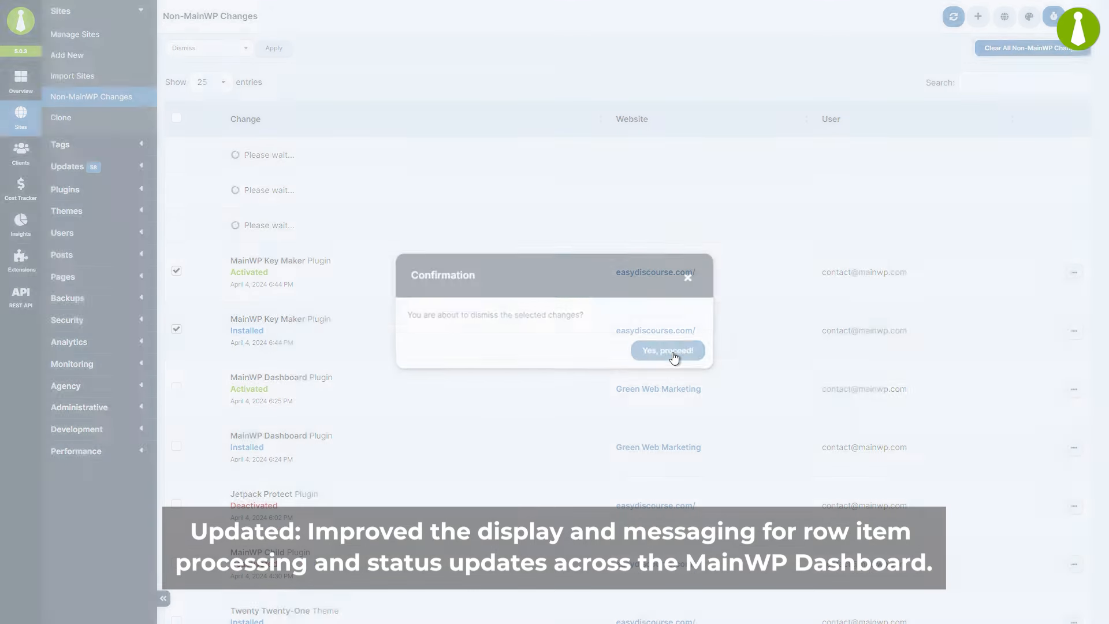
pyautogui.click(666, 351)
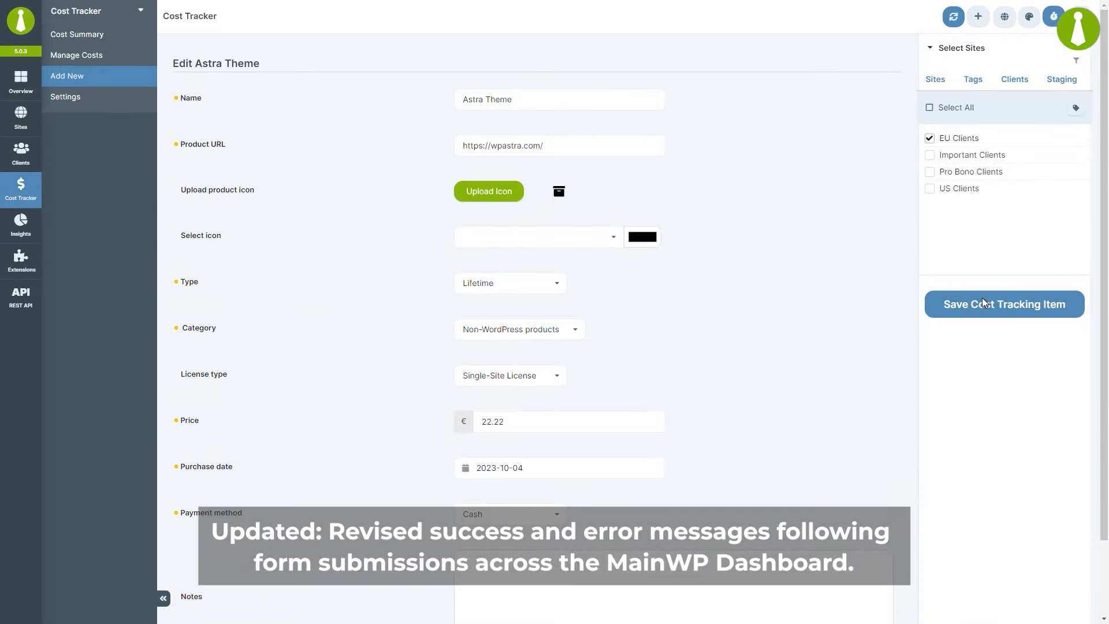
# Step: Save the Astra Theme cost tracking item targeting EU Clients
pyautogui.click(1003, 303)
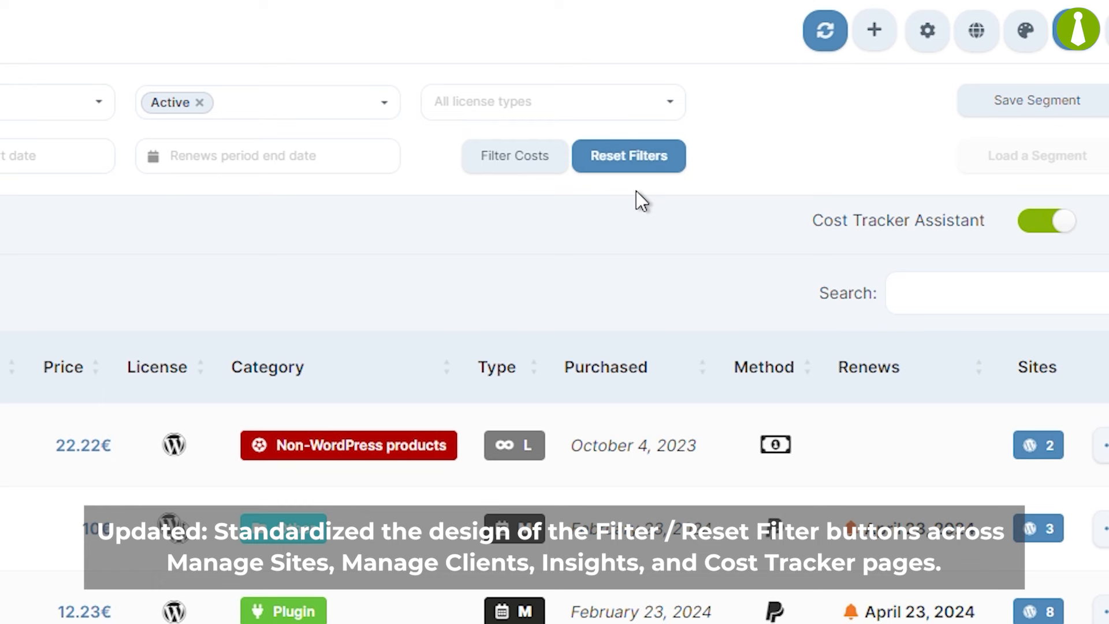
pyautogui.moveTo(630, 177)
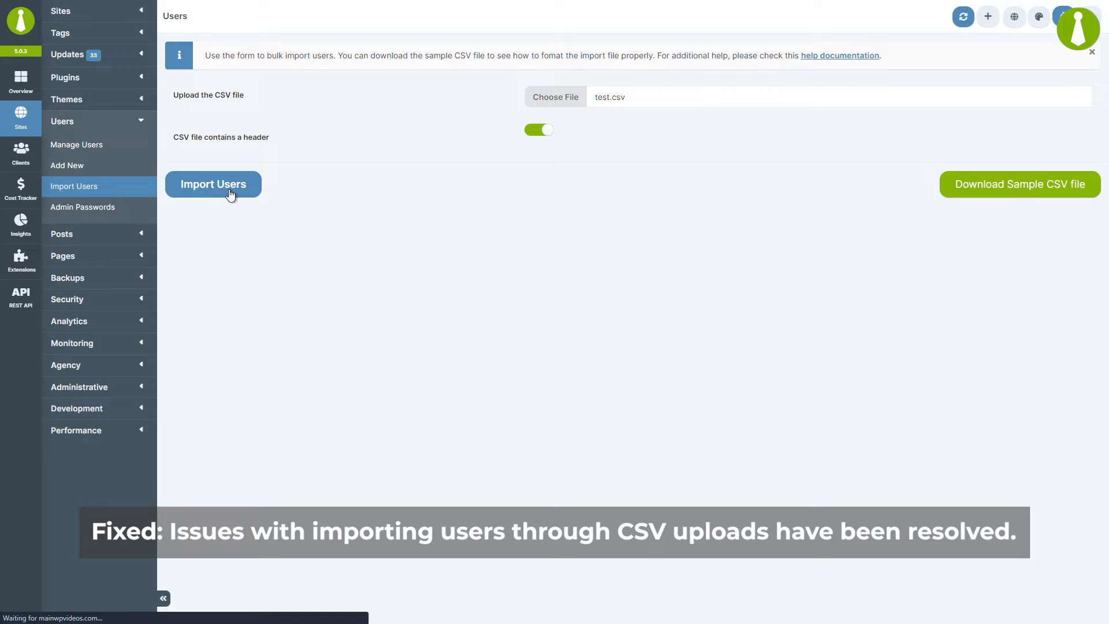
# Step: Submit the user import from test.csv
pyautogui.click(213, 184)
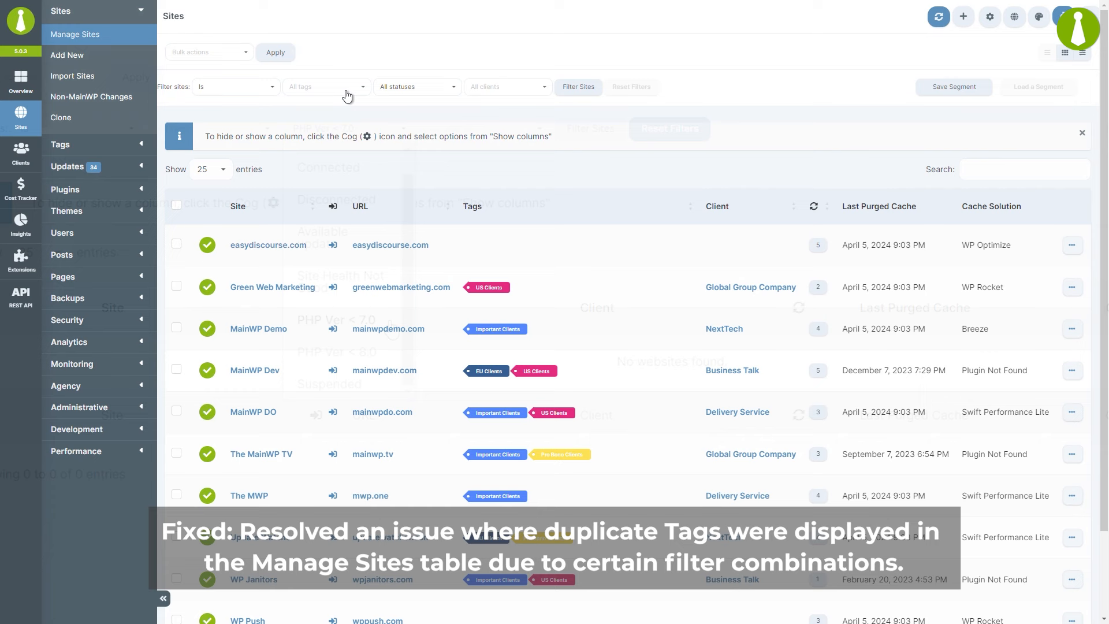
# Step: Filter sites by Important and Pro Bono Clients tags, then target WP Push and view categories
pyautogui.click(322, 86)
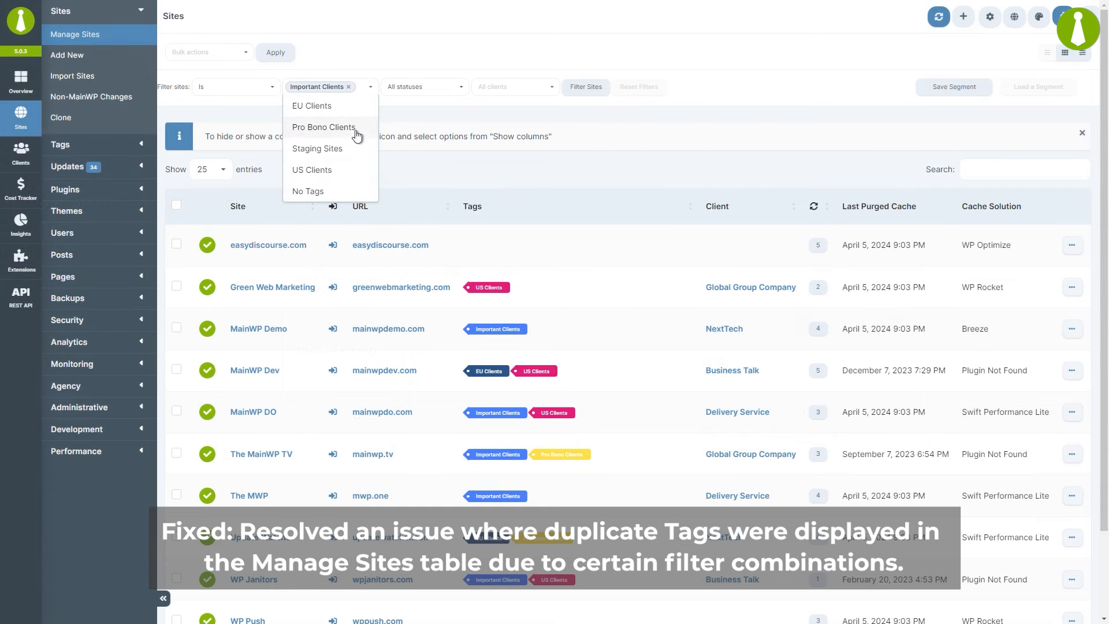
pyautogui.click(324, 127)
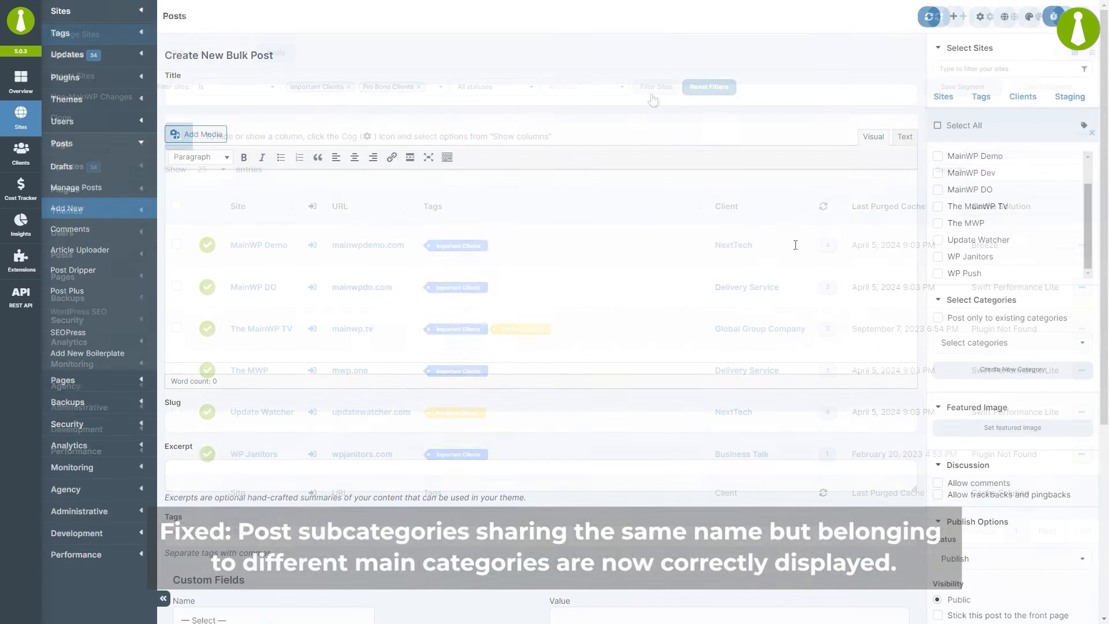
pyautogui.click(937, 274)
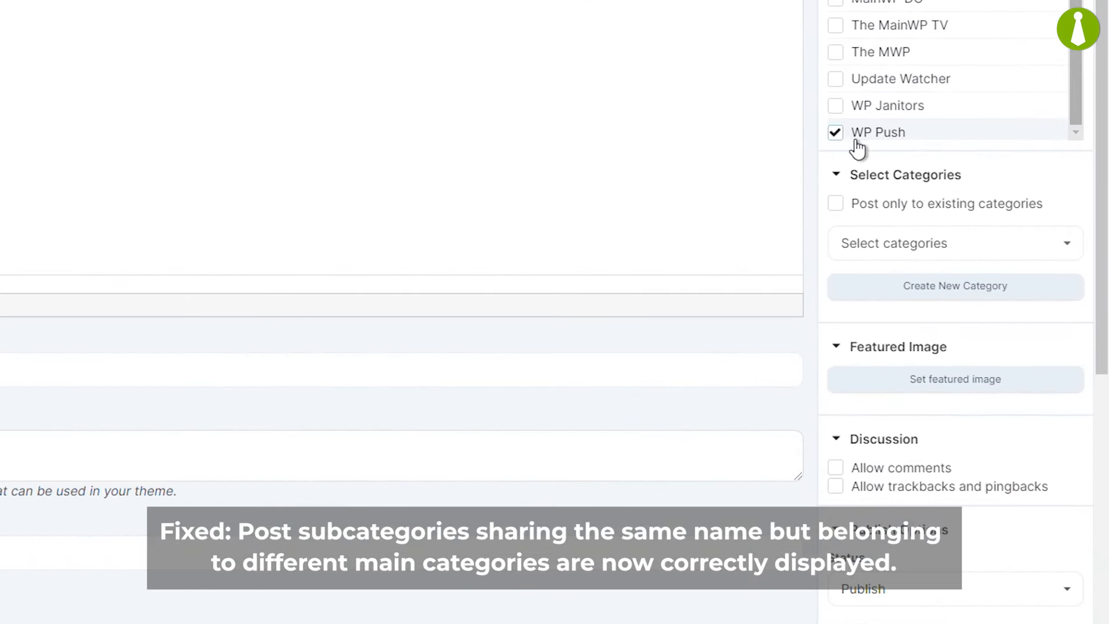
pyautogui.click(954, 242)
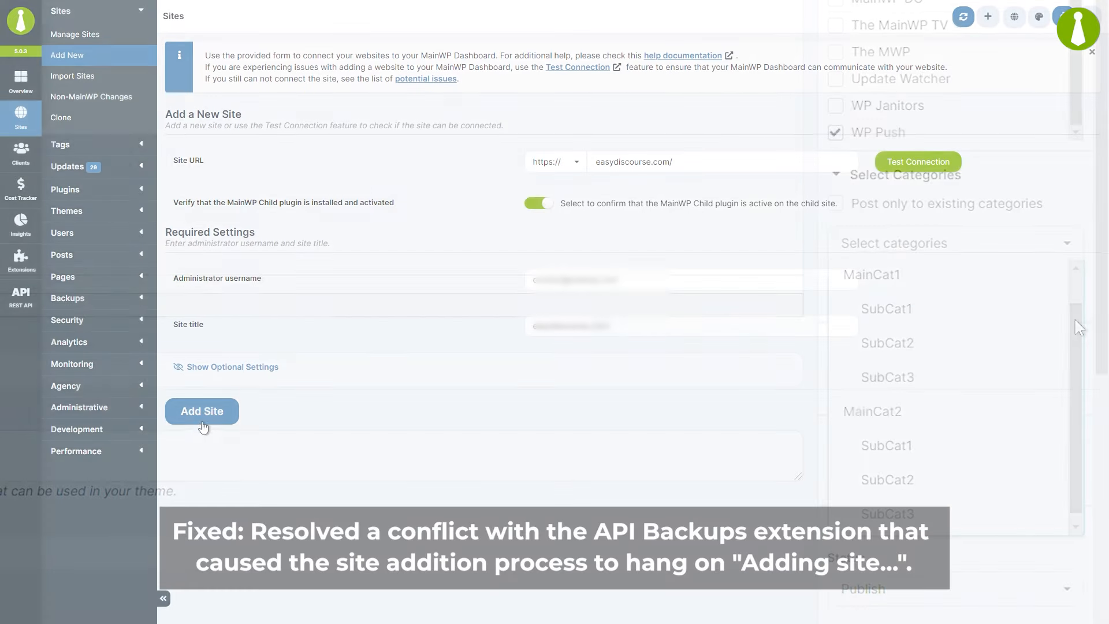
# Step: Add easydiscourse.com as a site, then navigate to the Insights page
pyautogui.click(202, 411)
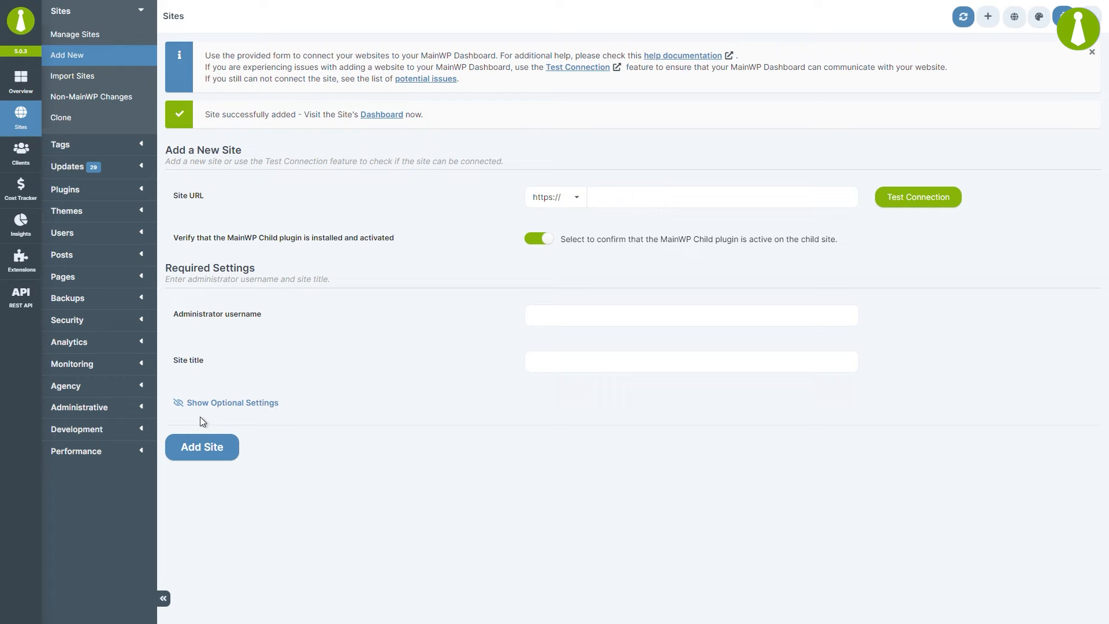
pyautogui.click(21, 225)
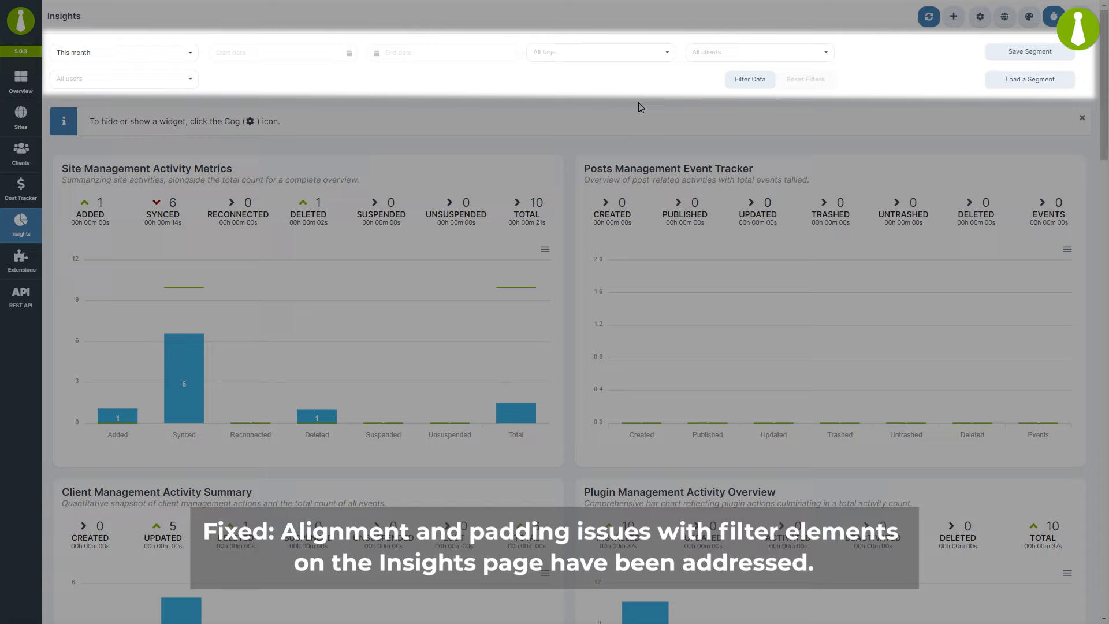
pyautogui.click(22, 117)
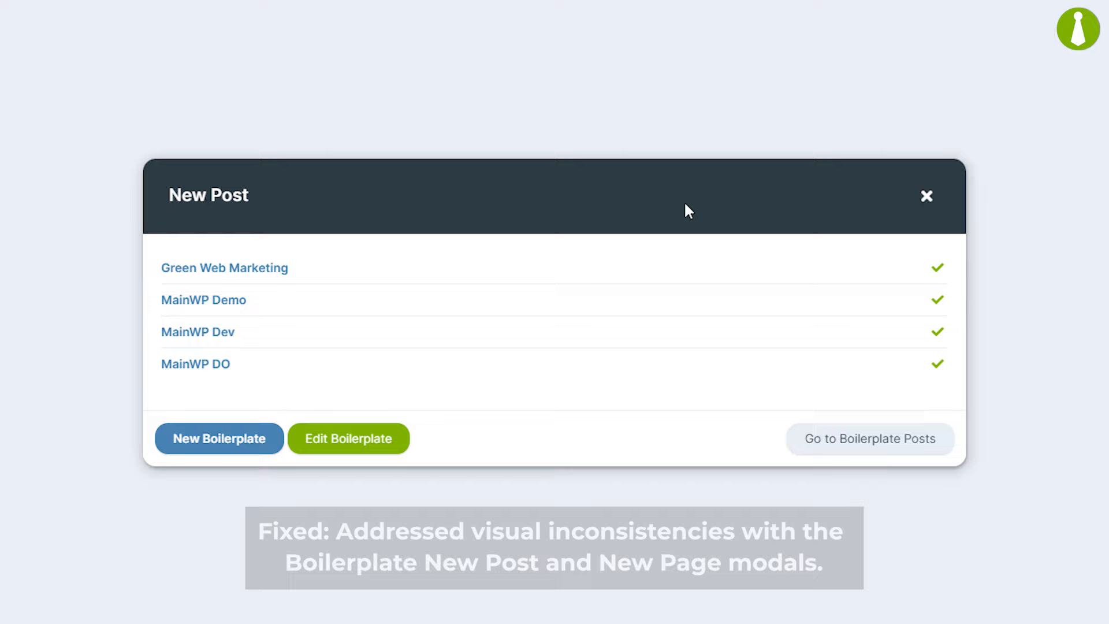
# Step: Open the Boilerplate New Post modal to review its four checked sites
pyautogui.click(927, 196)
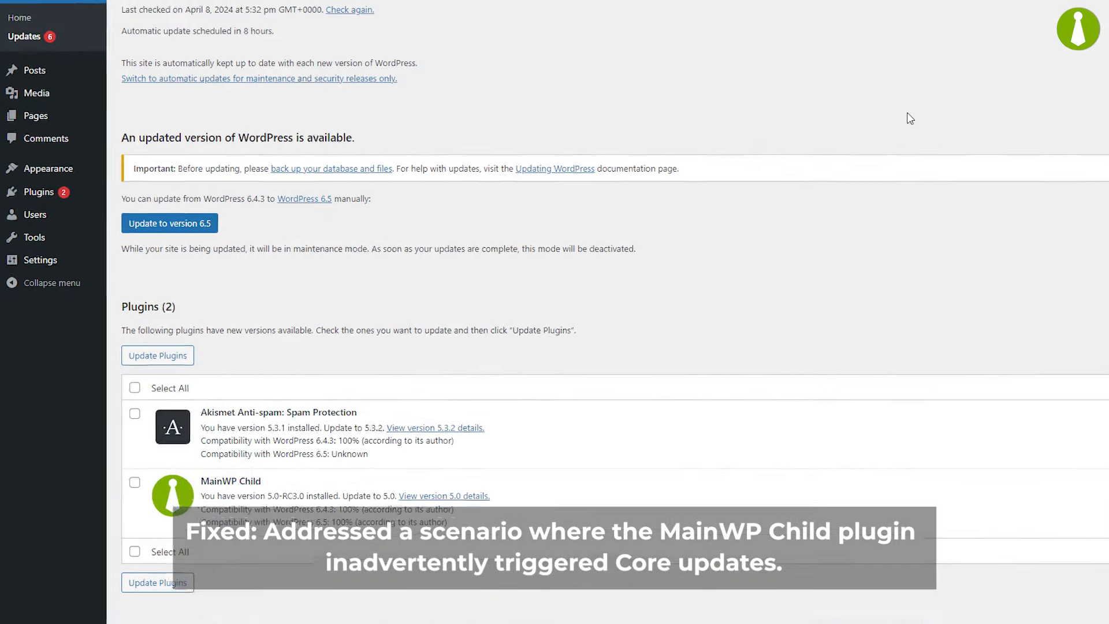
# Step: Scroll the Updates page, submit the 'test' support message and return to the form
pyautogui.scroll(-3)
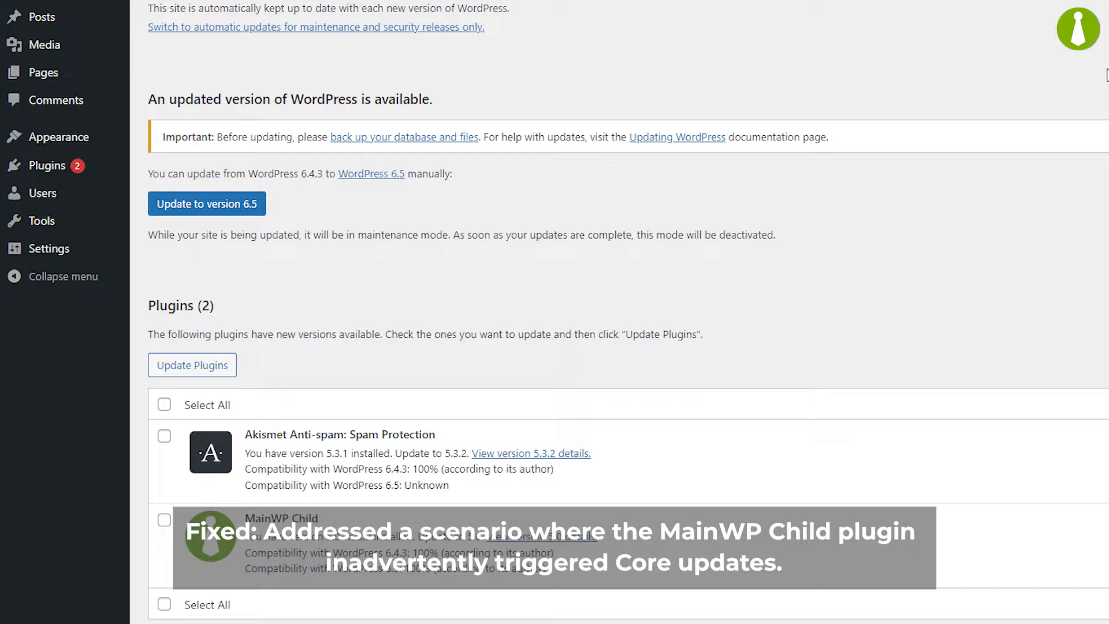
pyautogui.scroll(-3)
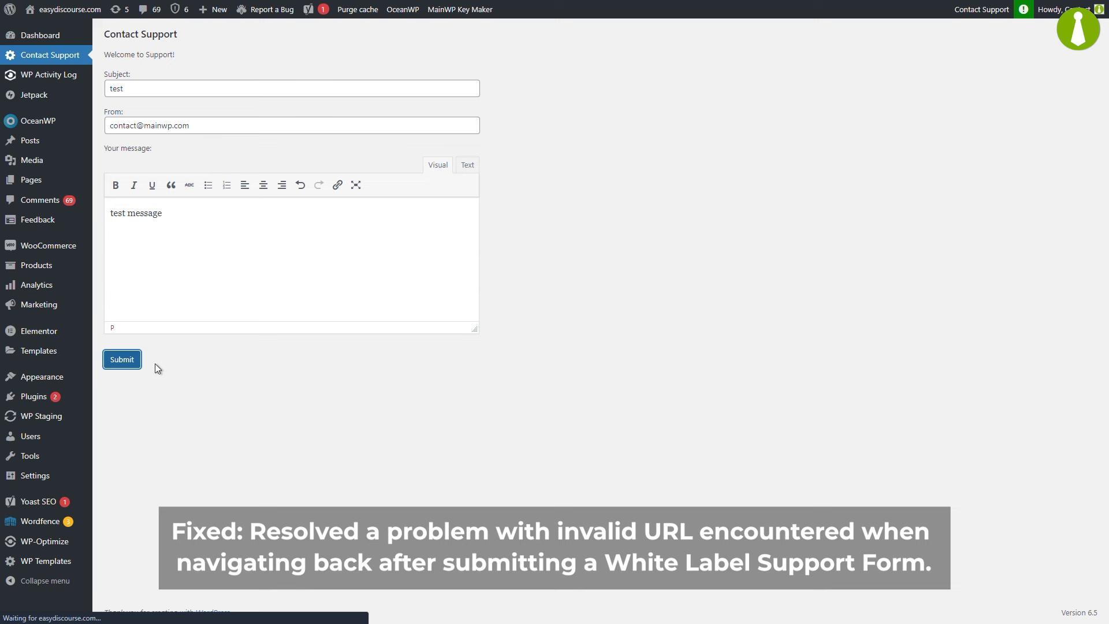
pyautogui.click(121, 359)
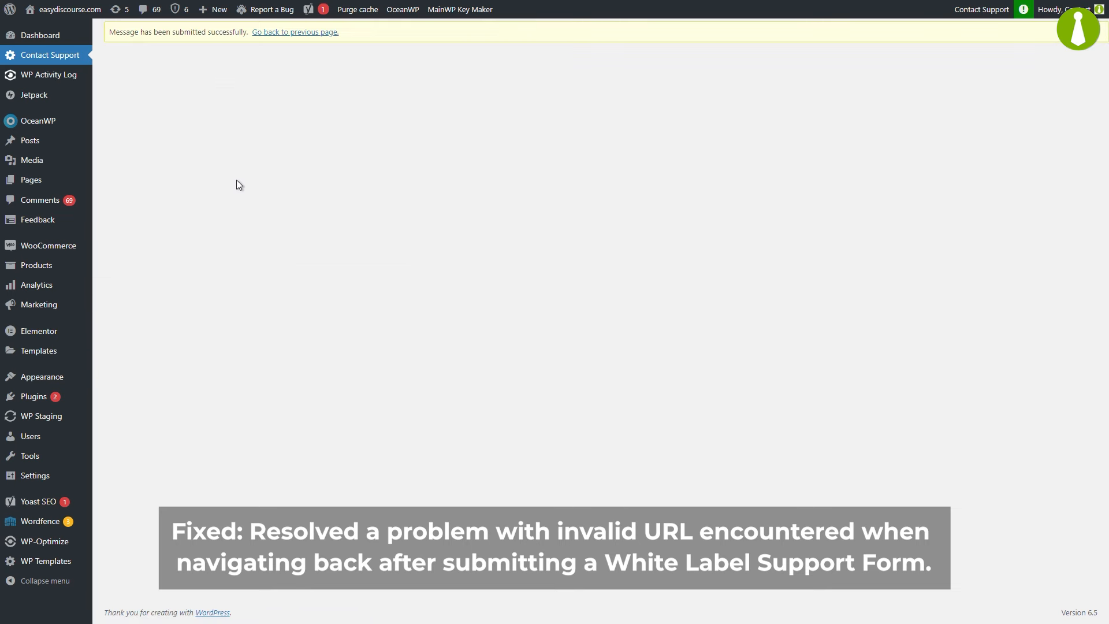
pyautogui.click(295, 31)
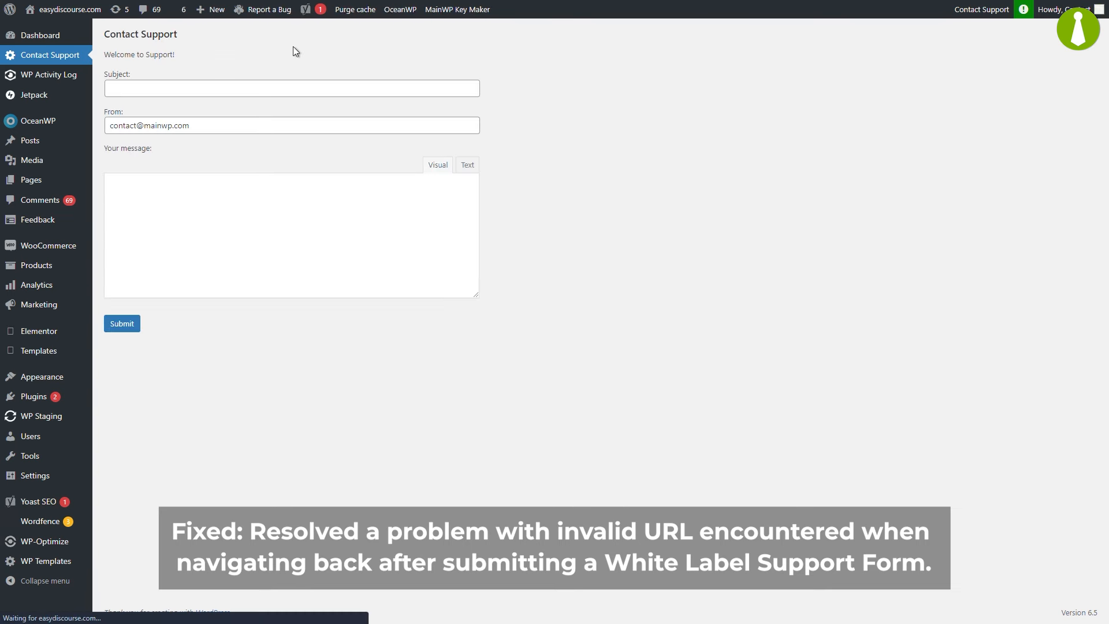